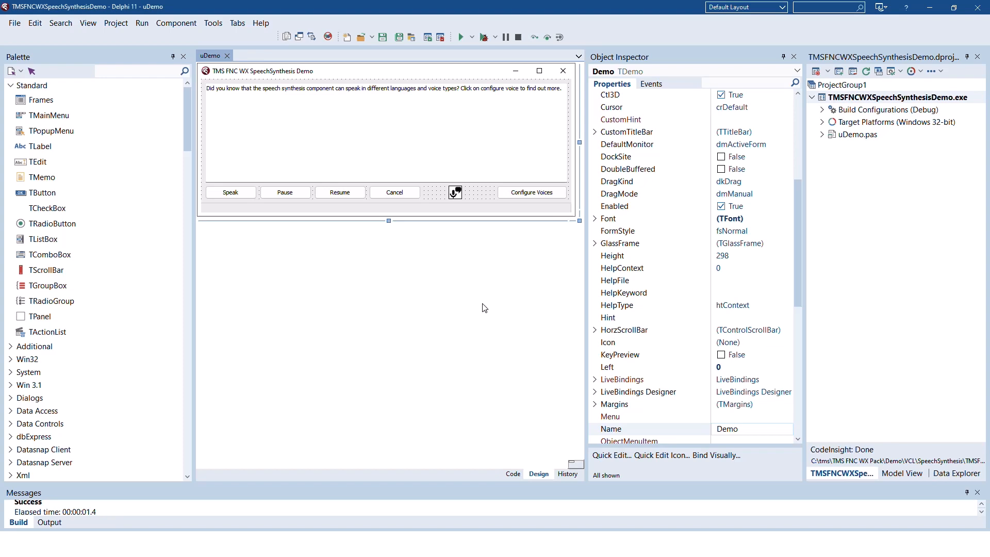
mouse_move(459, 256)
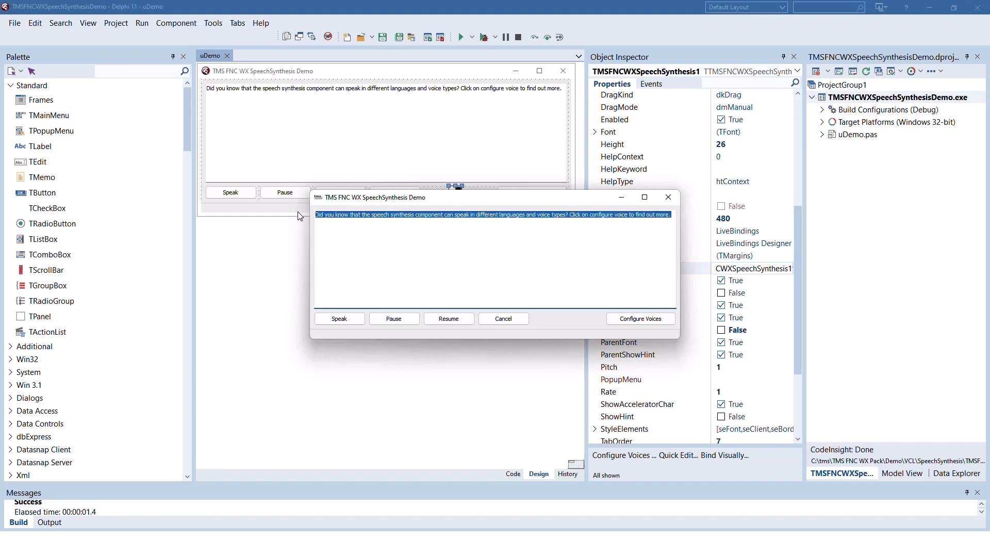
Replace the running demo's text with 'This control supports multiple voices and languages.'
text(This c)
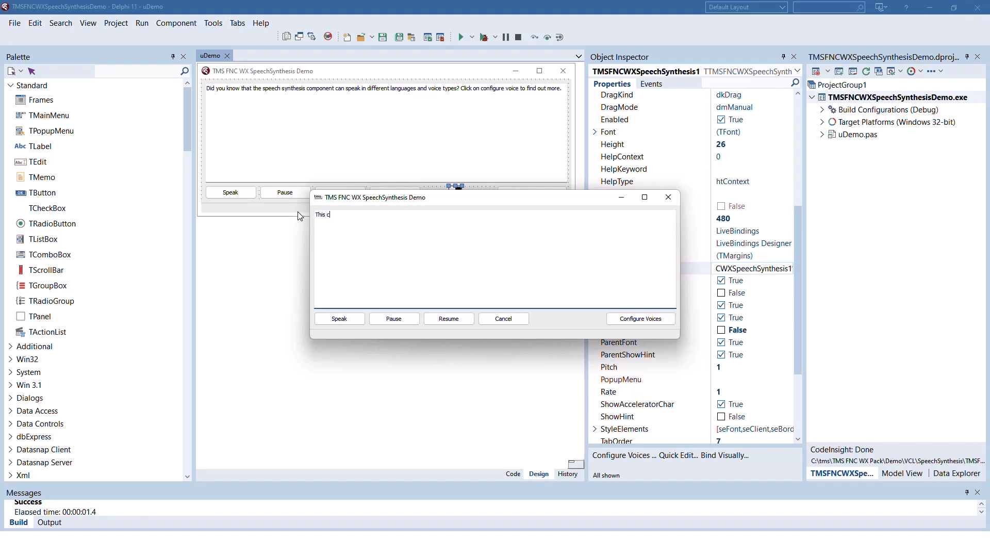
text(ontrol supports)
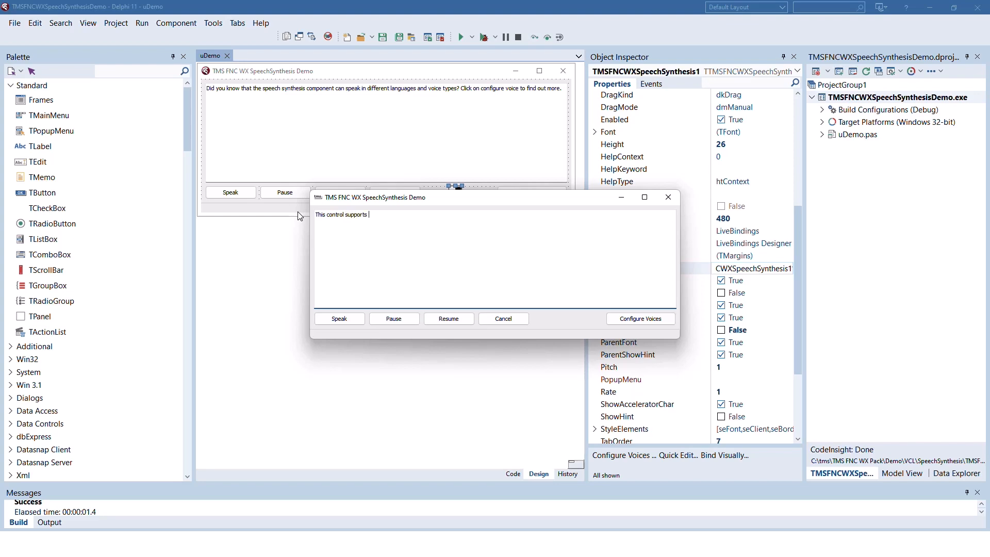
text(multiple voices and languages.)
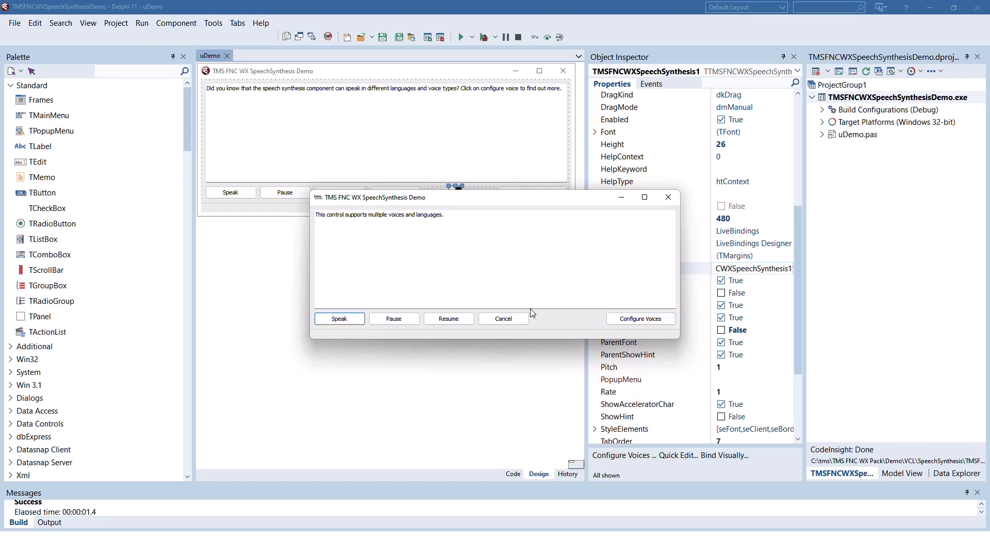
mouse_move(641, 318)
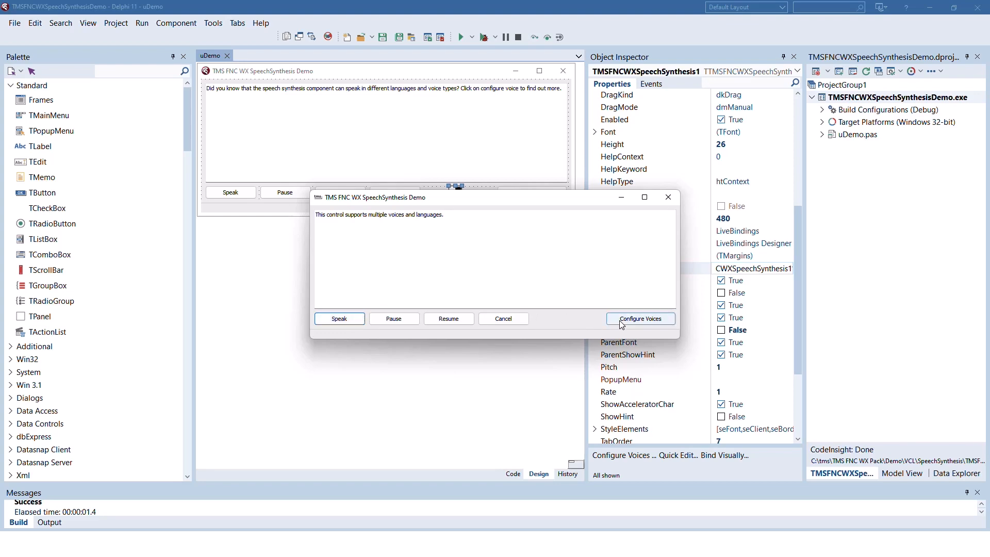
Choose the Microsoft Zira - English (United States) voice in Configure Voices and confirm with OK
click(639, 318)
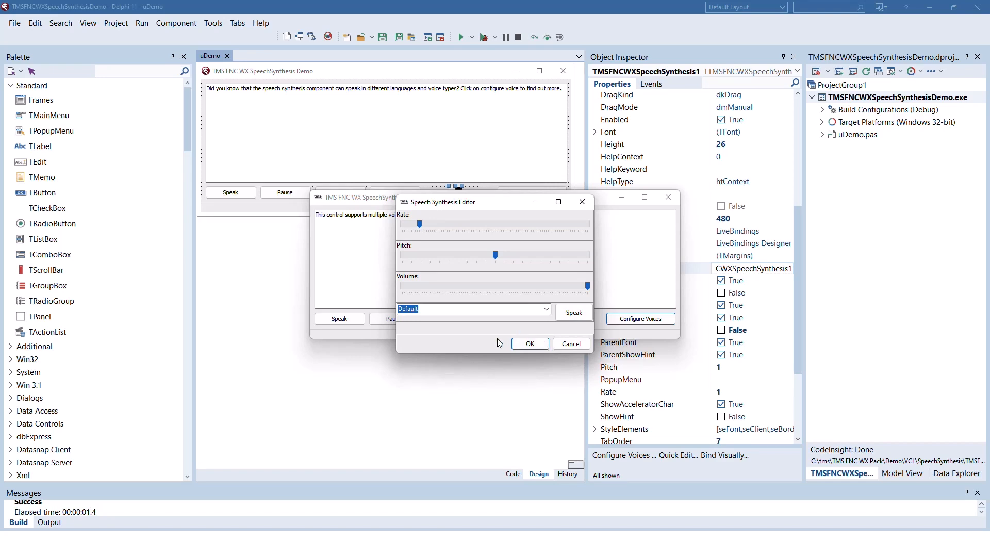
click(545, 309)
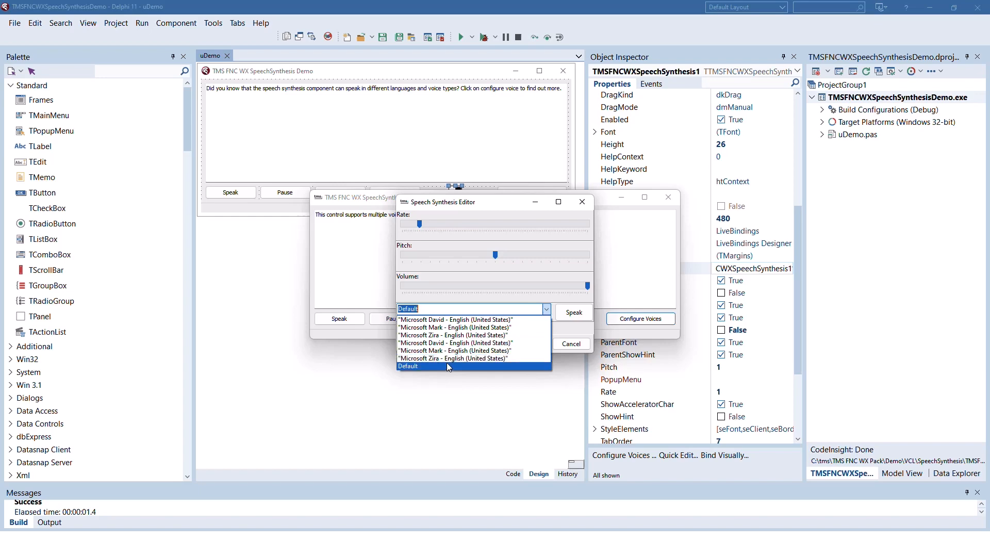
click(452, 358)
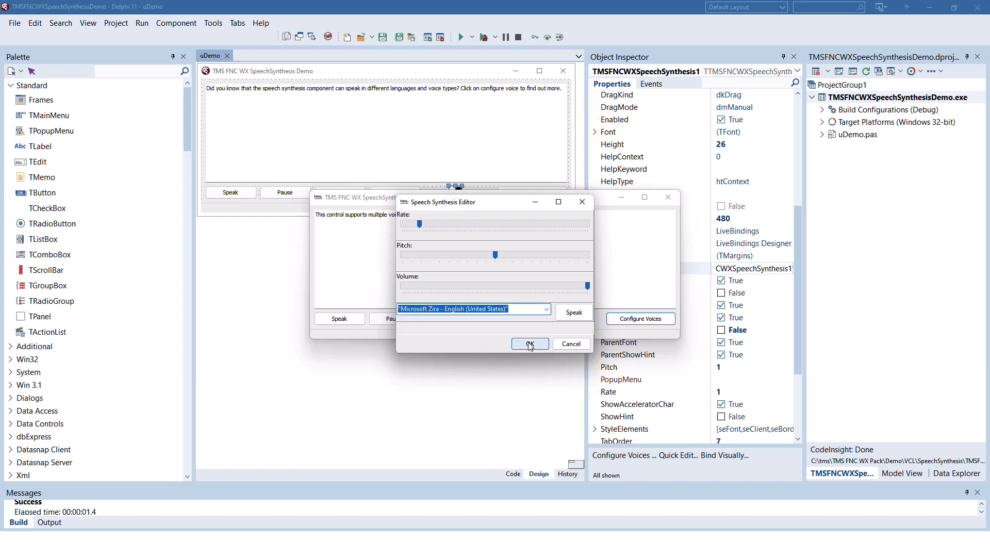
click(528, 343)
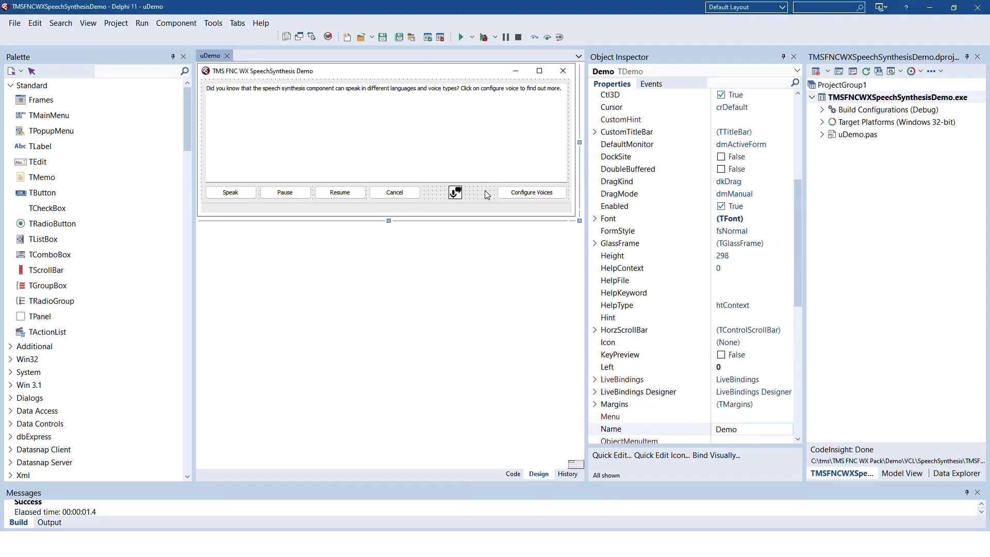
mouse_move(230, 196)
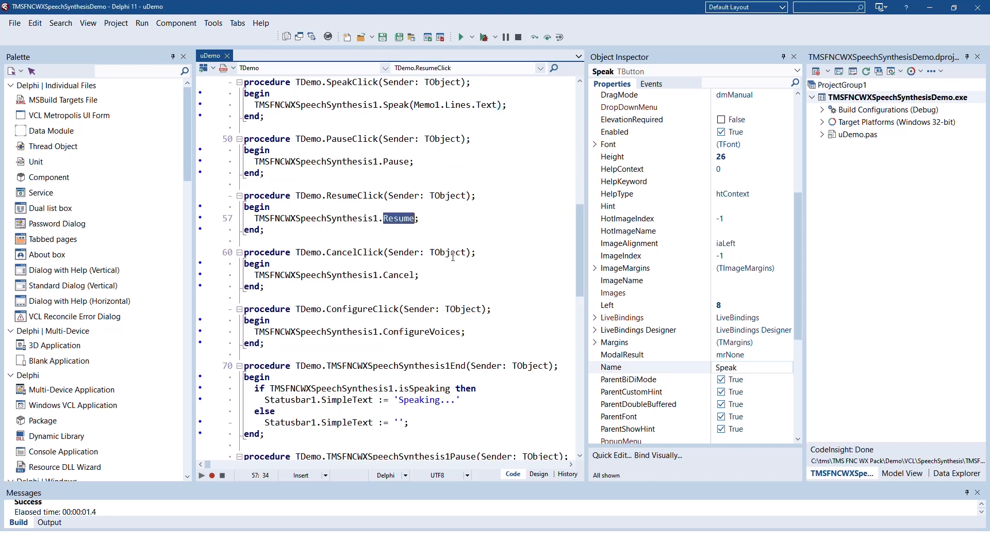
mouse_move(404, 268)
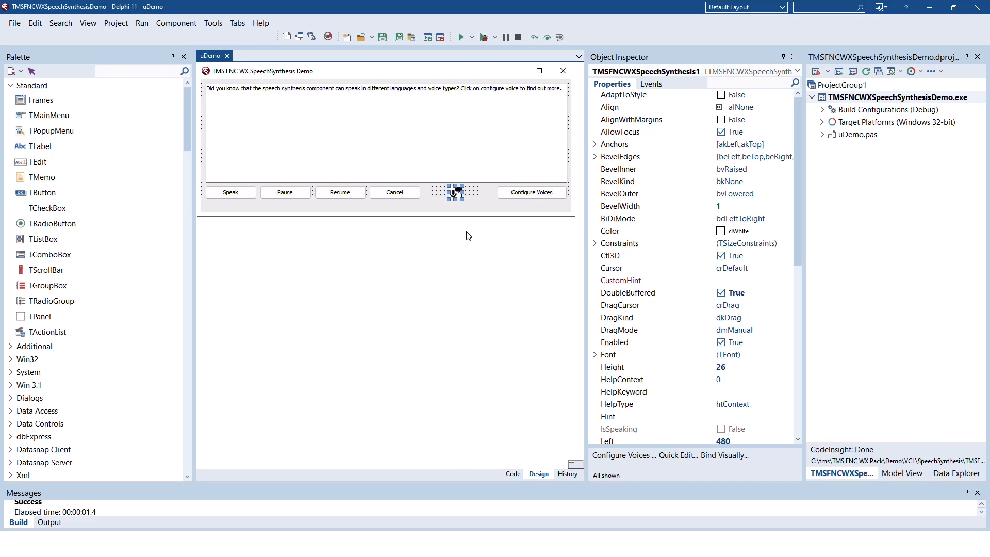
mouse_move(490, 253)
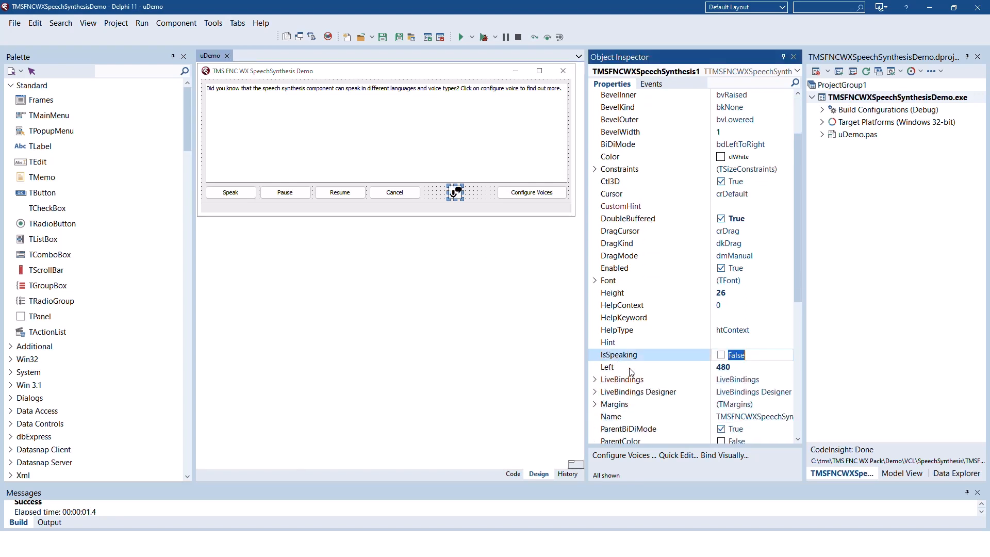
mouse_move(635, 365)
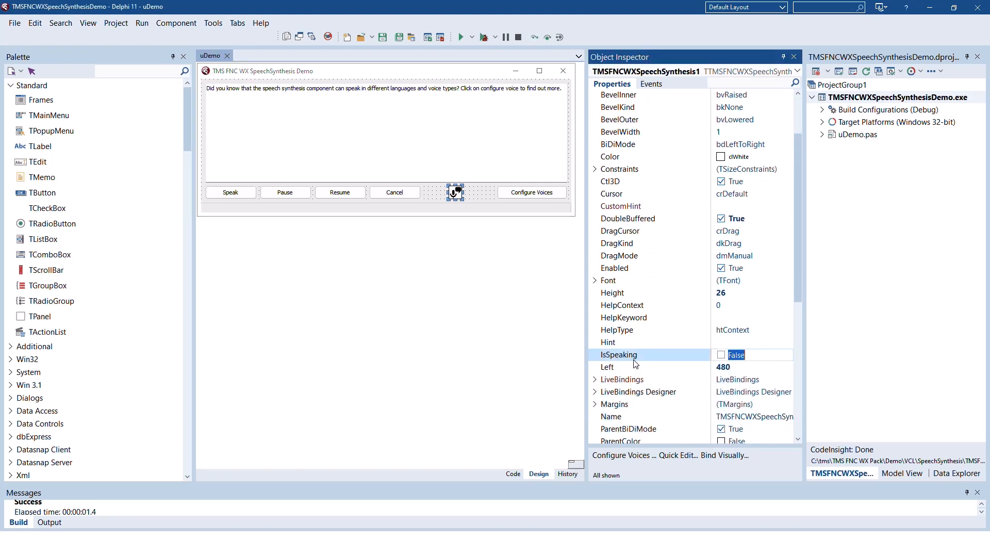
Scroll the Object Inspector down to the speech synthesis component's IsSpeaking property
scroll(down, 3)
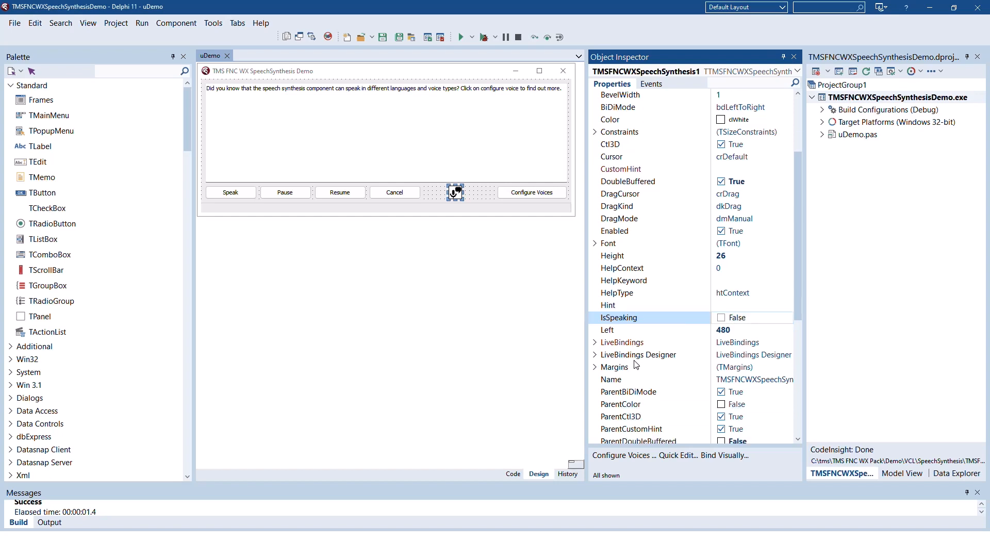
scroll(down, 3)
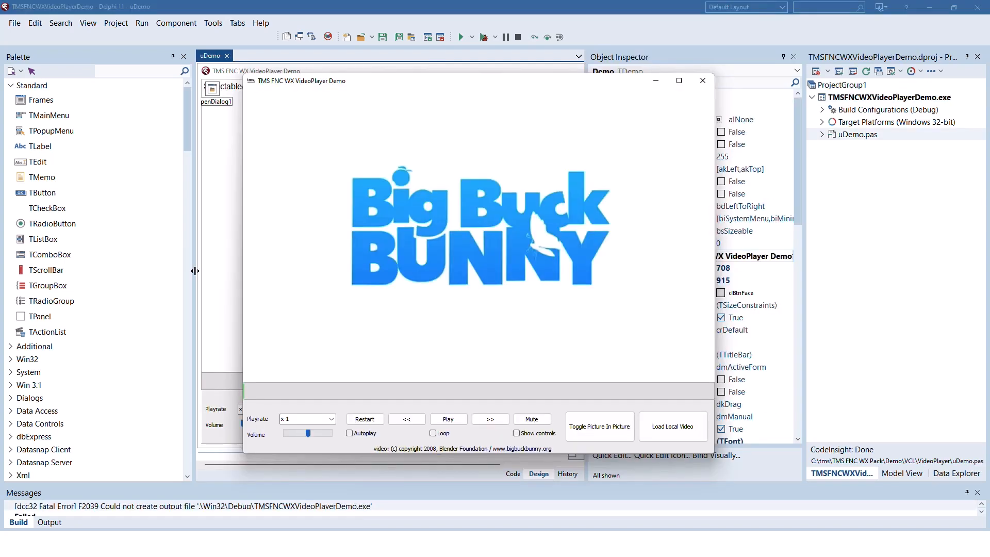
Play Big Buck Bunny, set Playrate to x 0.25, then pause and jump back
click(448, 419)
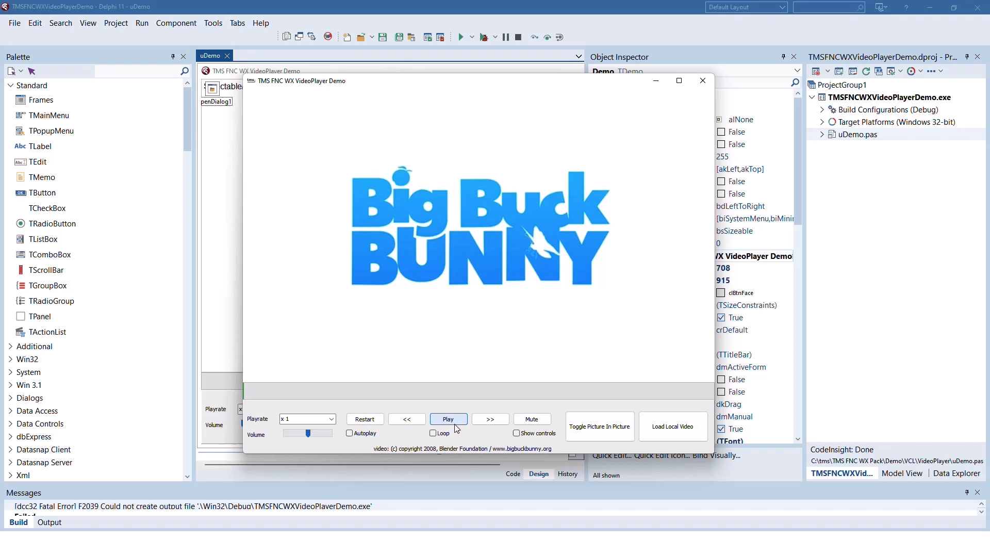
click(448, 418)
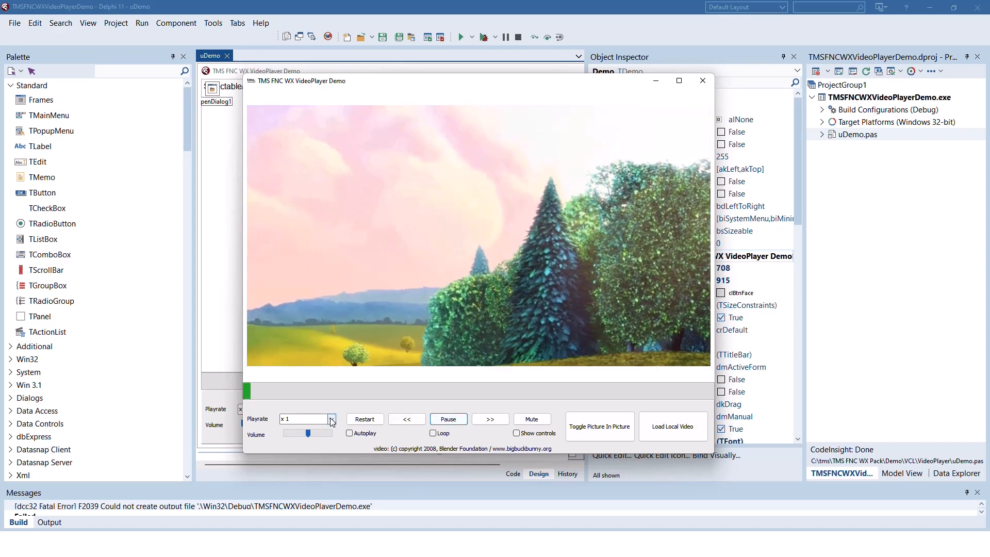
click(306, 419)
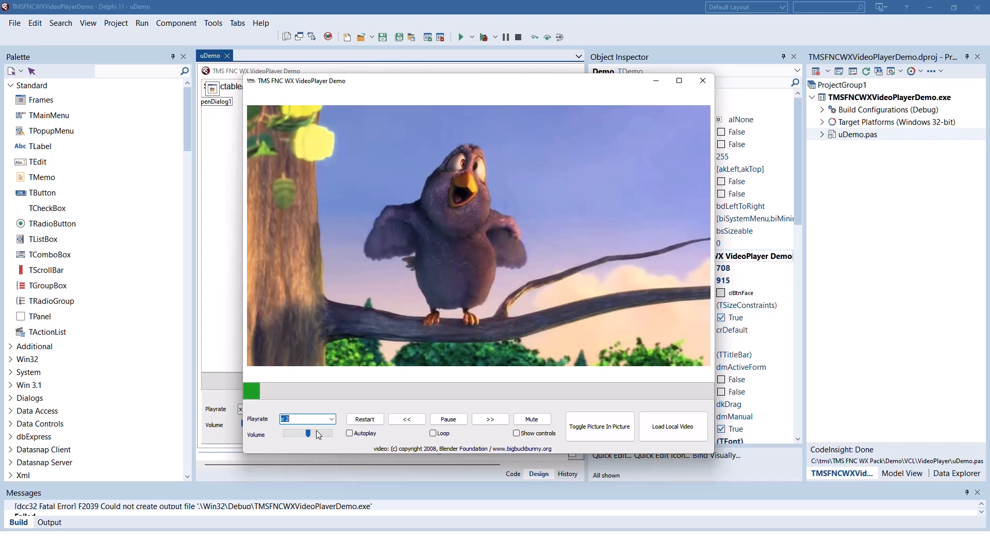
click(331, 419)
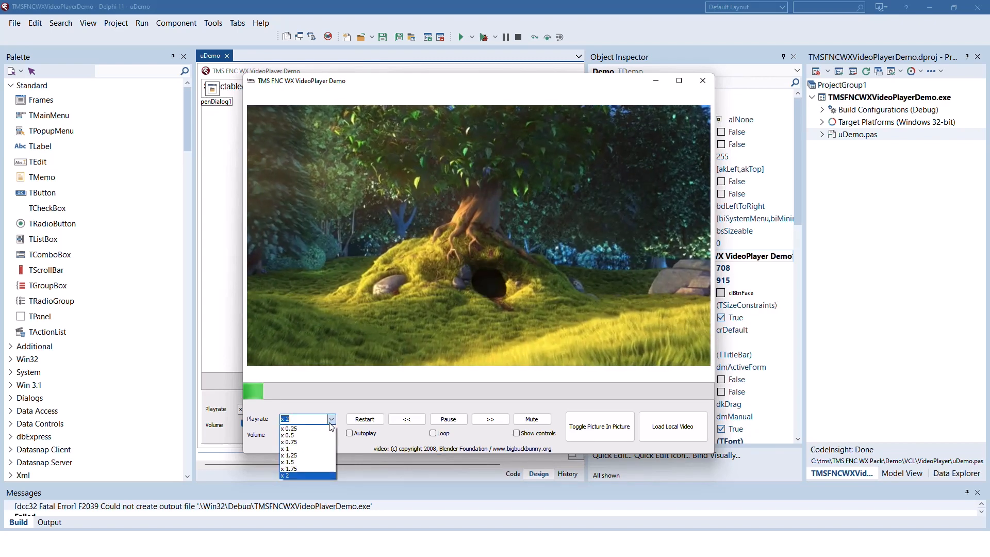
click(289, 429)
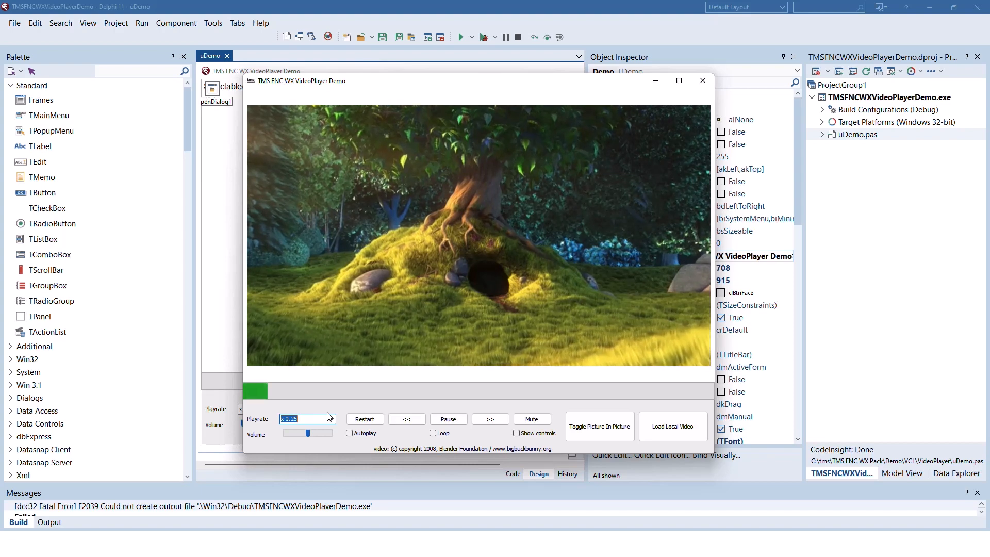
click(448, 418)
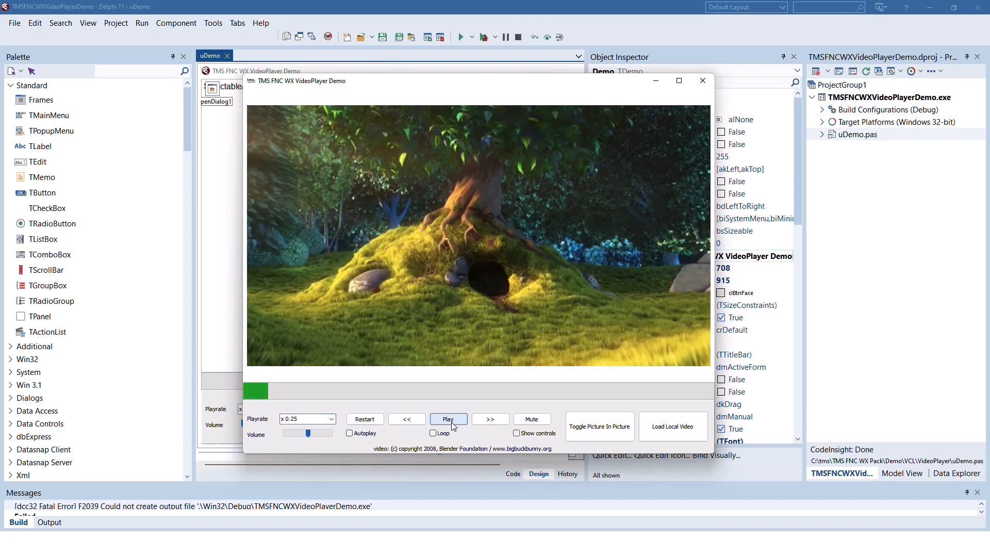
click(490, 419)
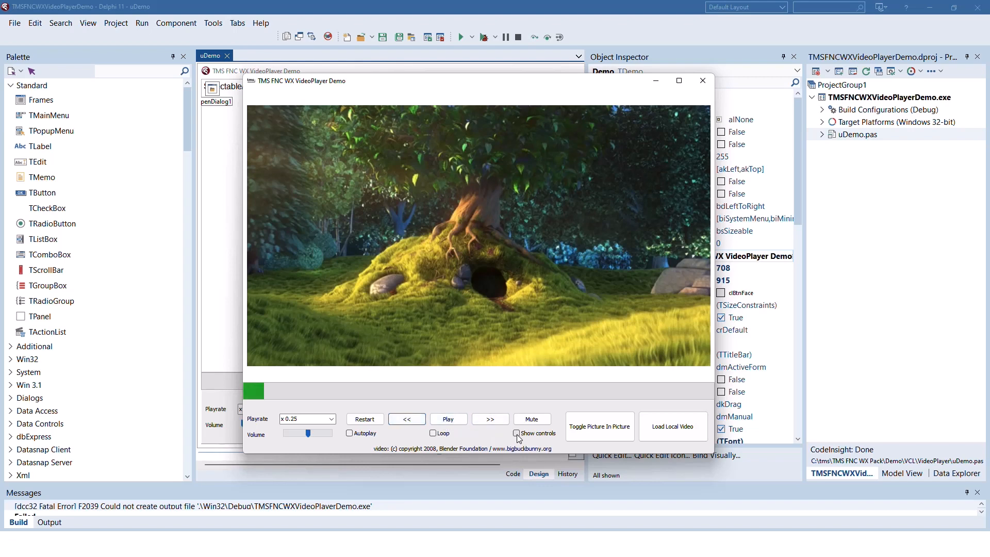
click(517, 433)
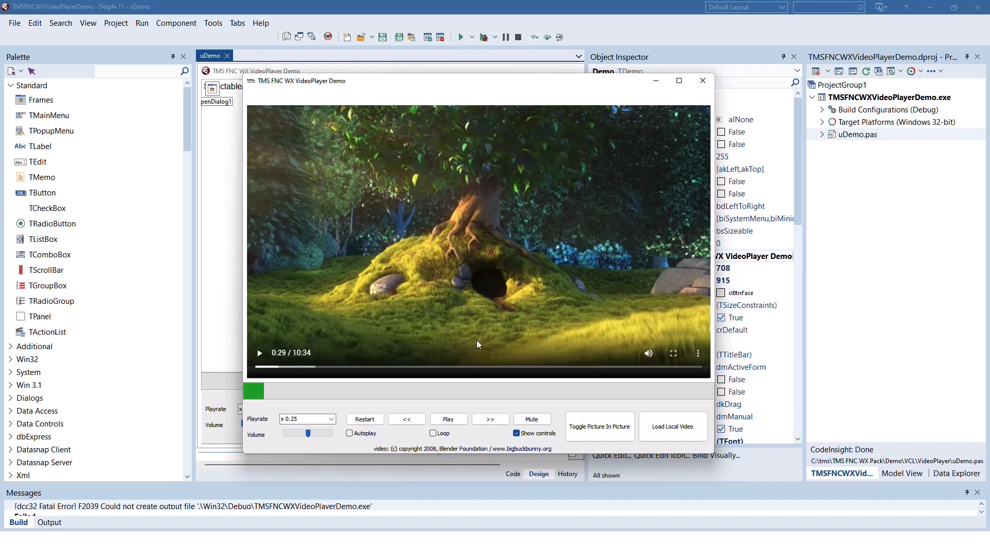
click(599, 425)
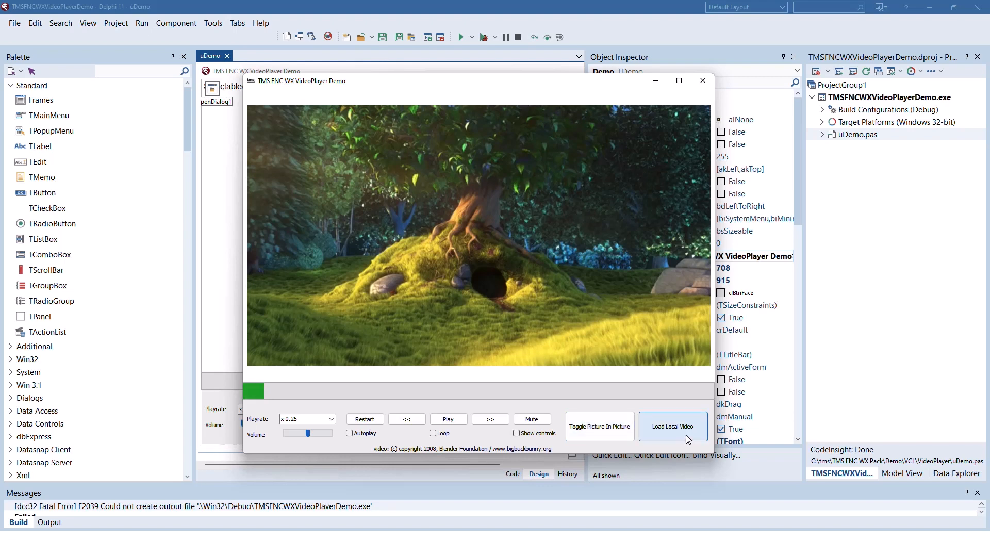
mouse_move(599, 426)
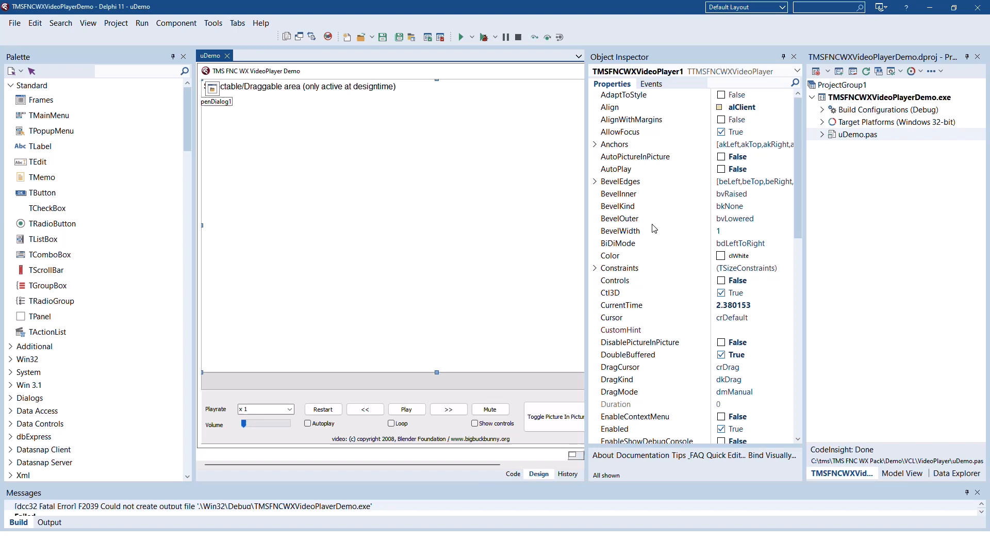
Check the video player's CurrentTime property, then show its events in the Object Inspector
click(621, 305)
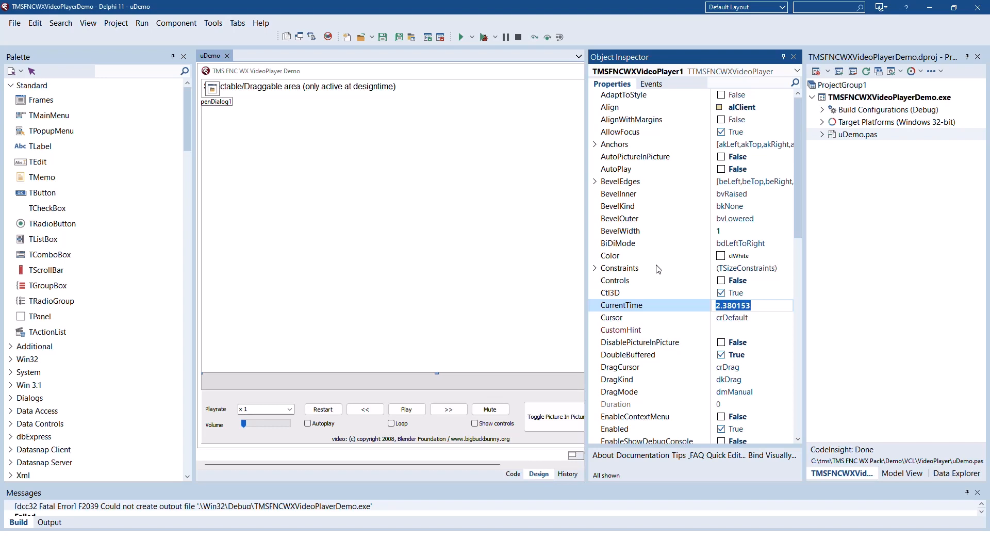
scroll(down, 3)
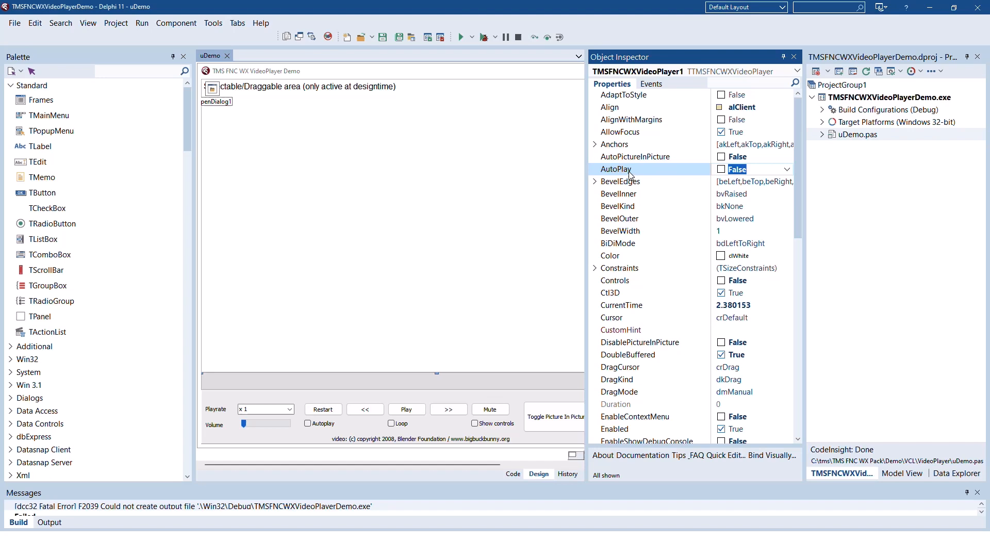
click(650, 84)
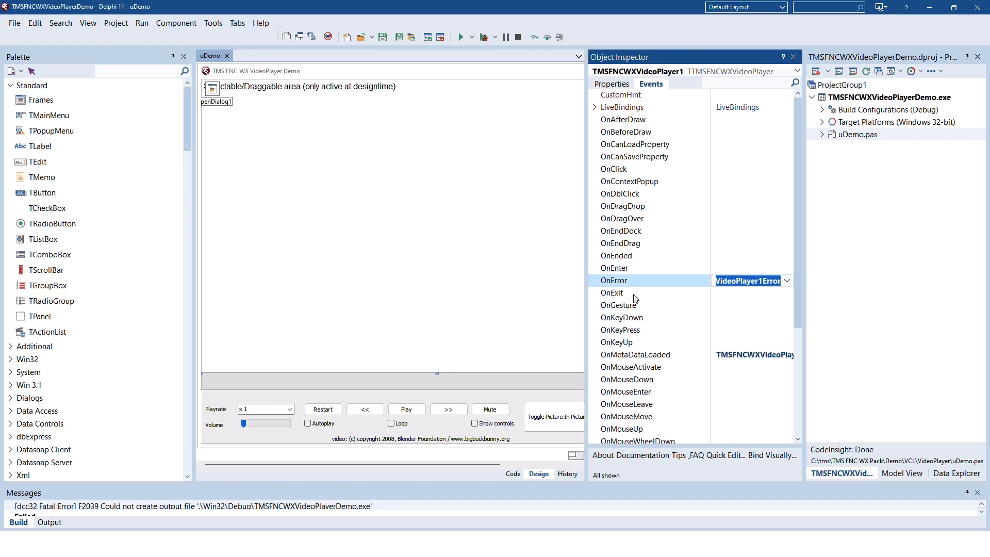
click(635, 354)
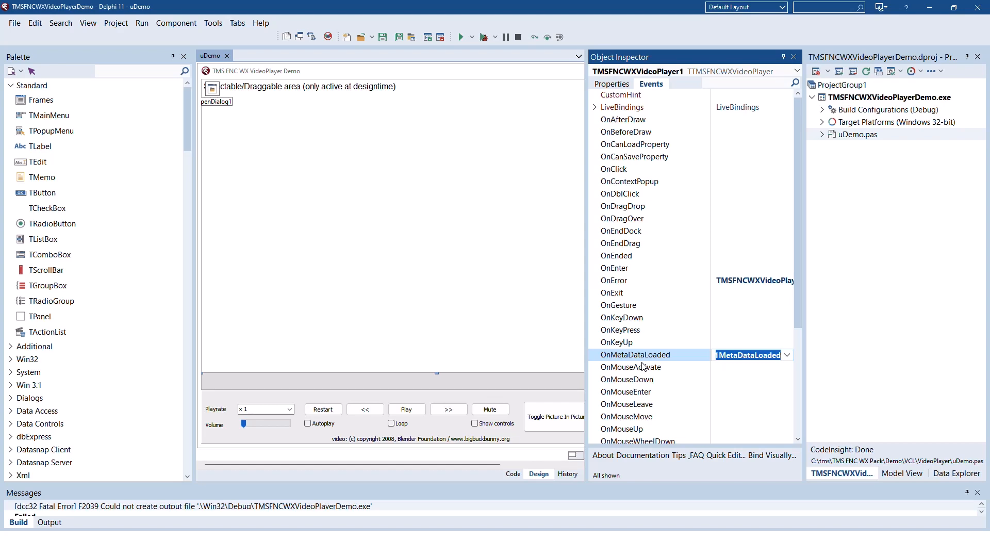
scroll(down, 3)
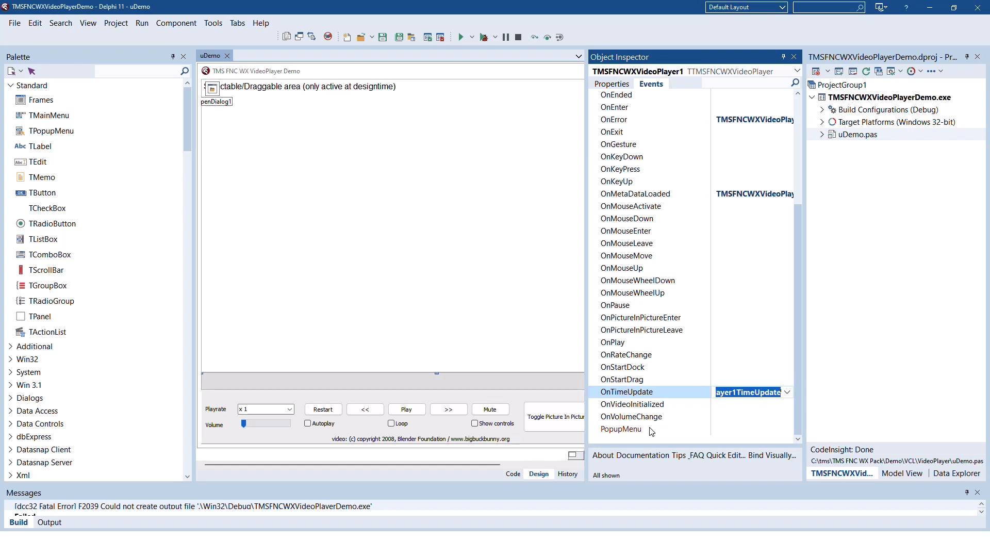
click(640, 317)
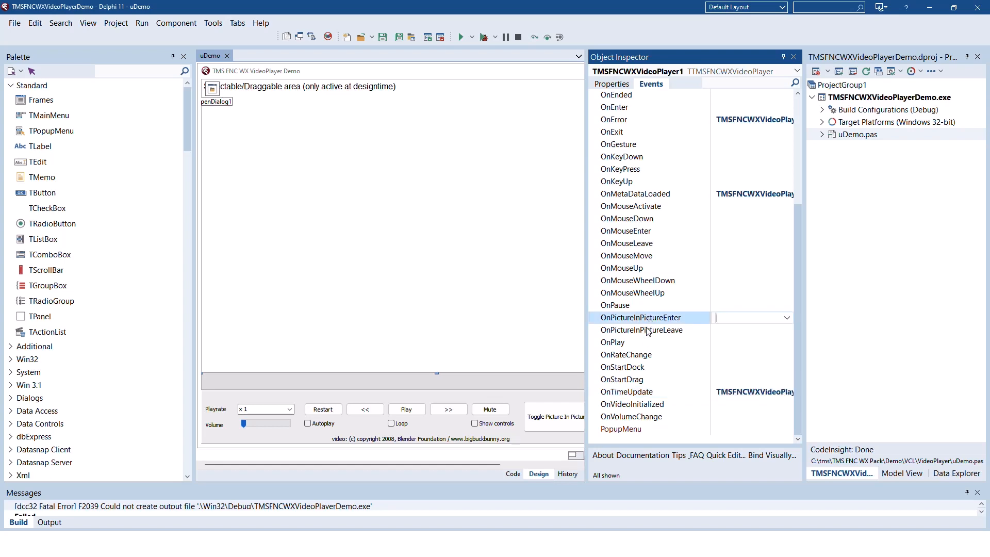
click(641, 330)
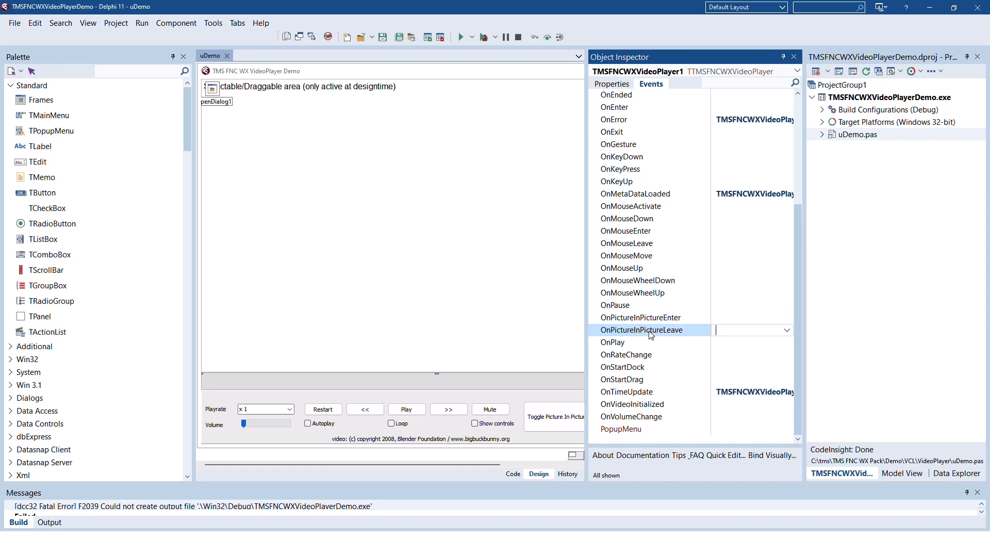
click(615, 305)
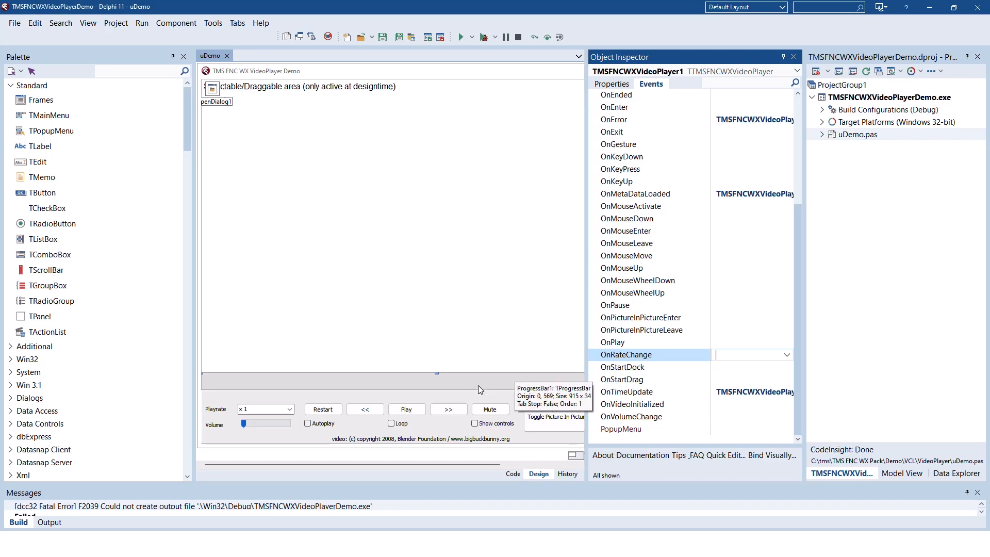
mouse_move(273, 416)
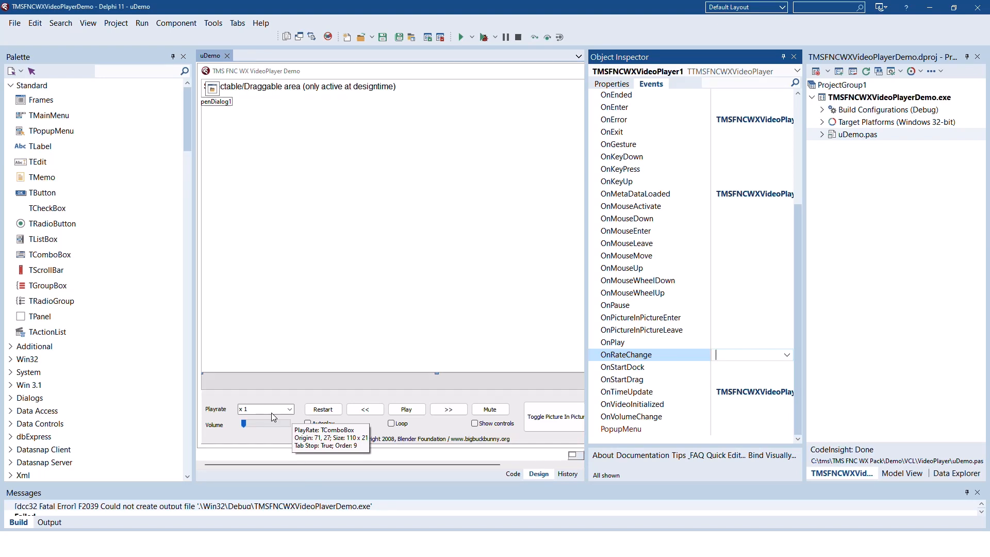
mouse_move(462, 399)
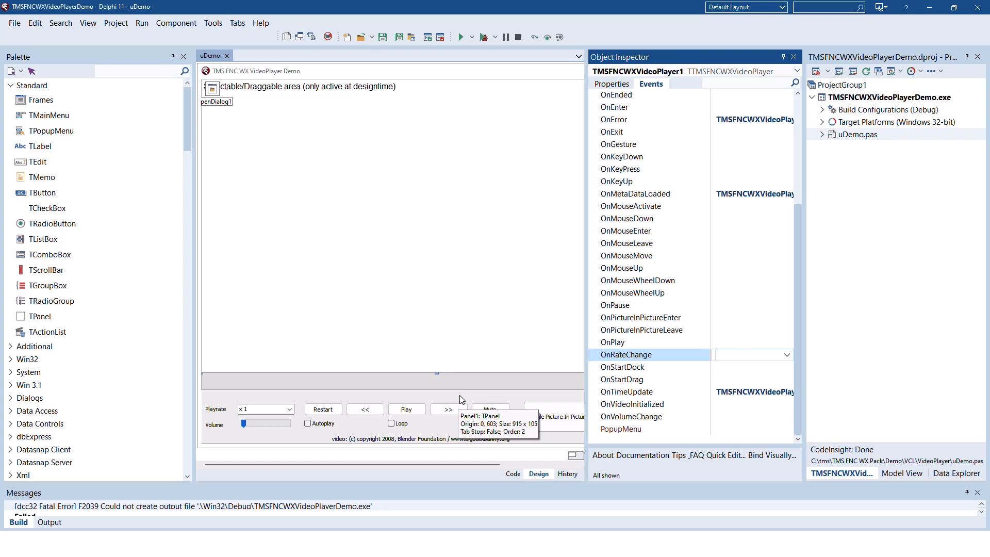